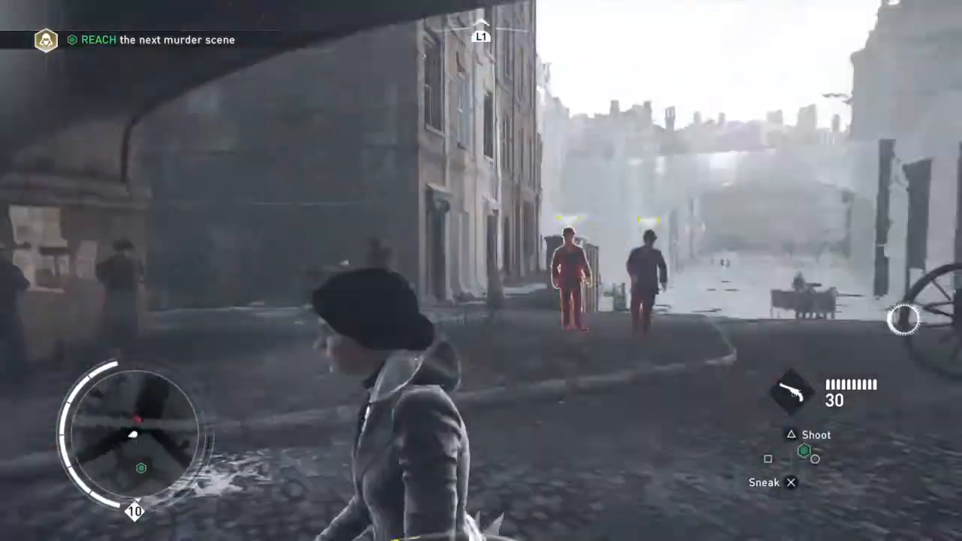
key(w)
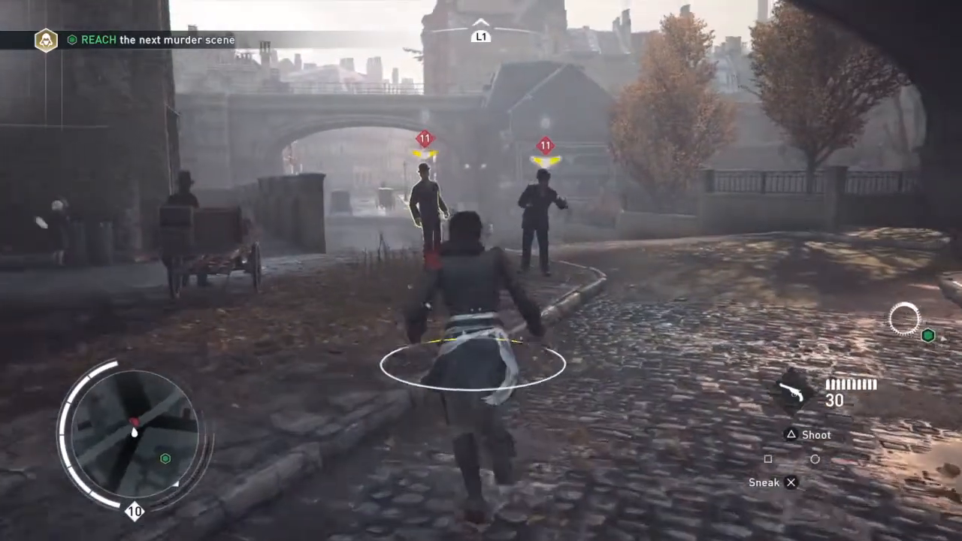
key(w)
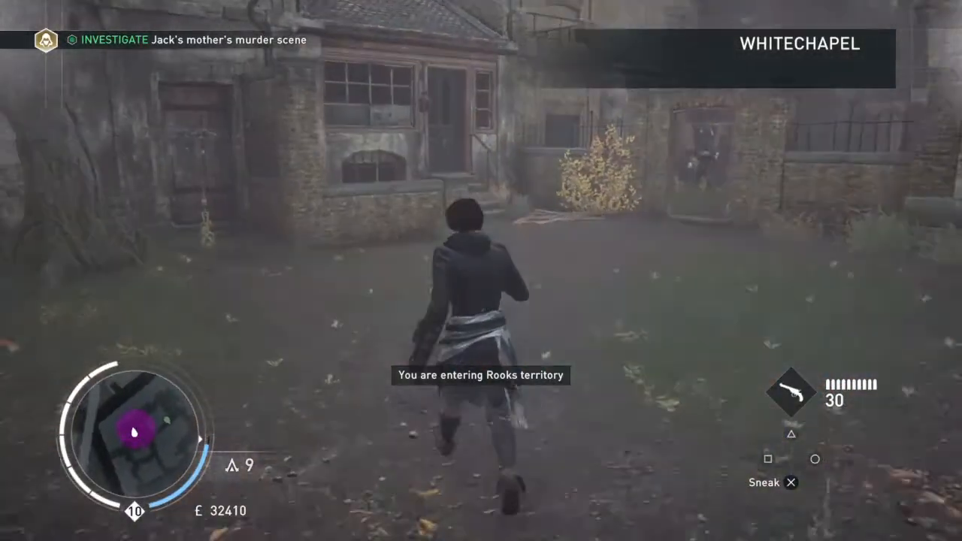
key(w)
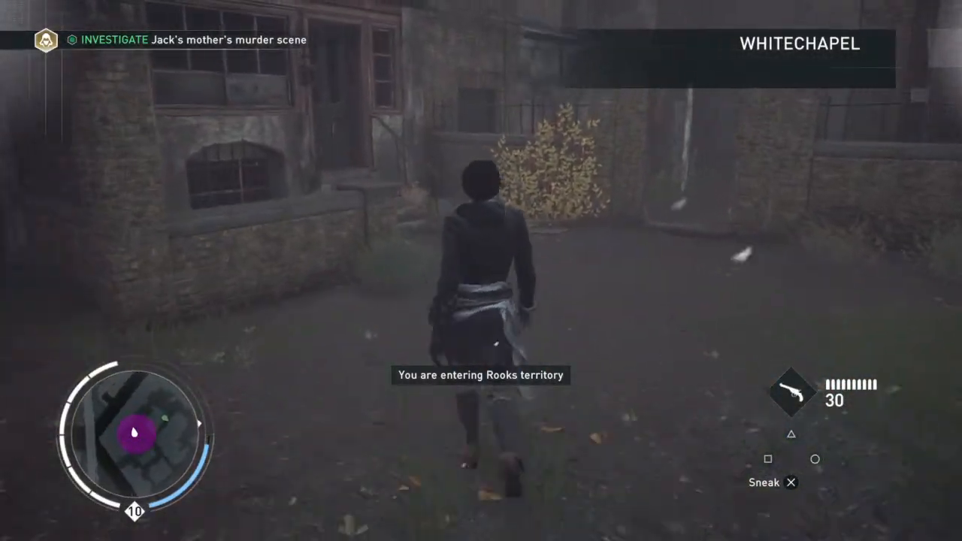